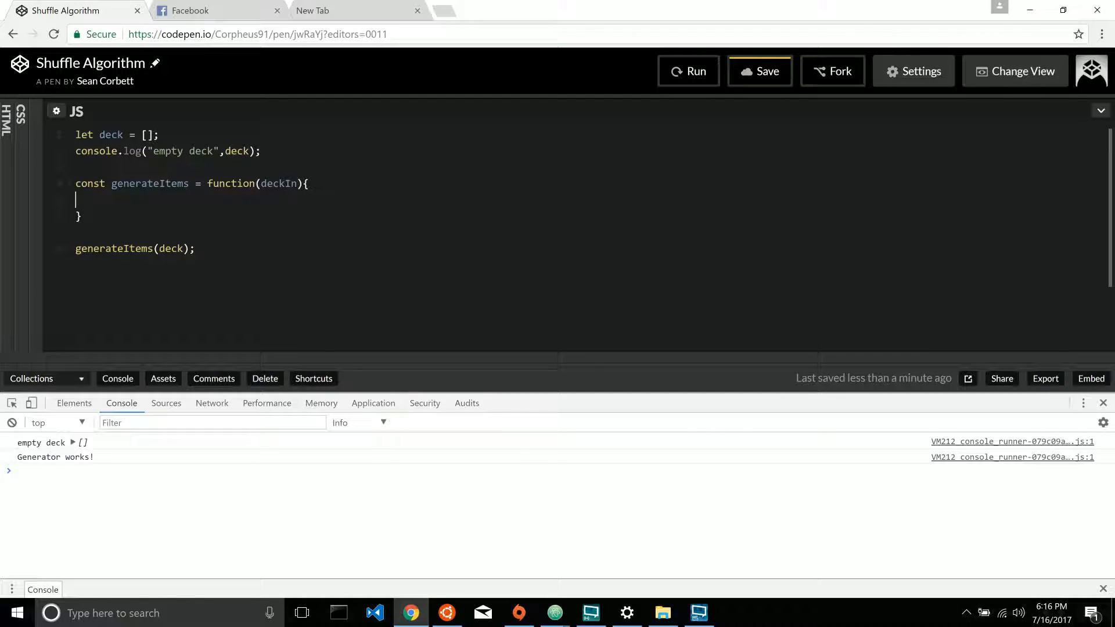
- Add a size parameter to generateItems and change the call to generateItems(deck,52), then save
text(,)
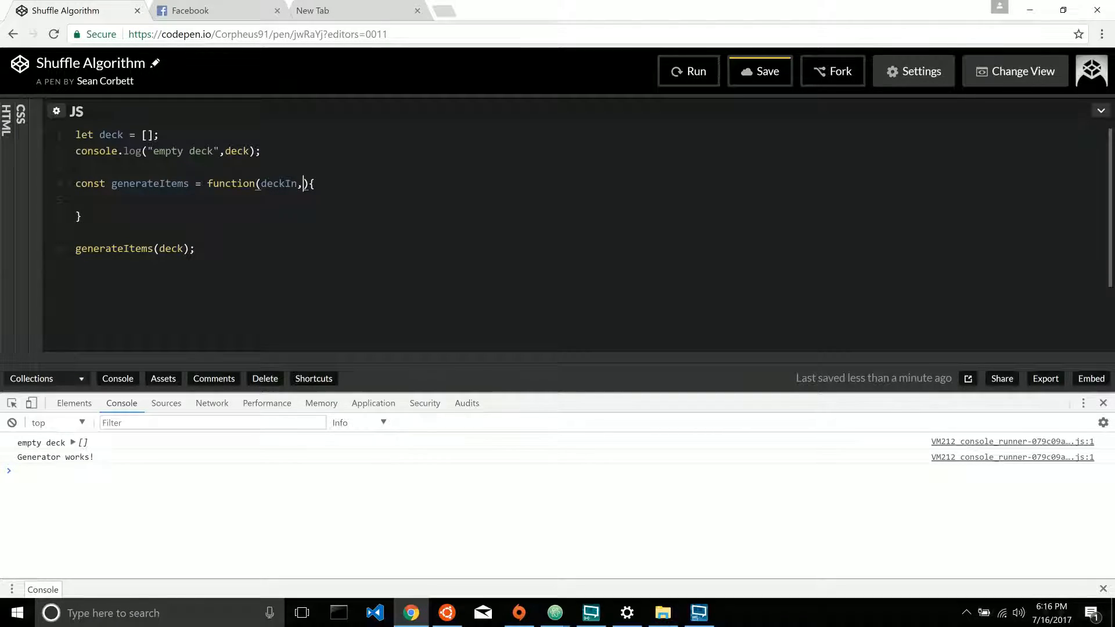
text(size)
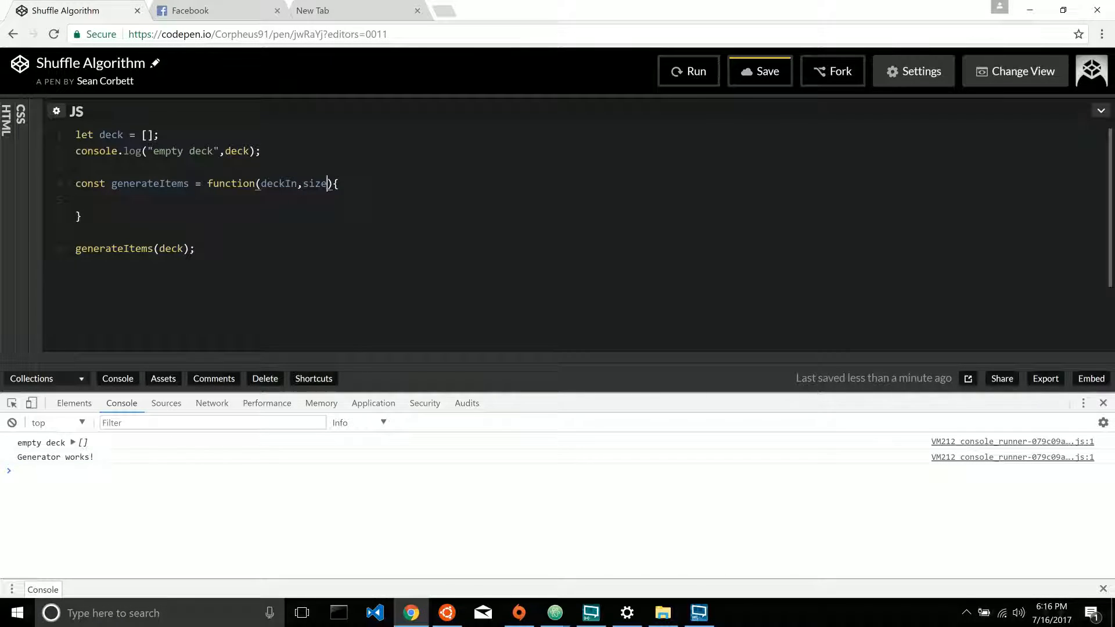
click(759, 71)
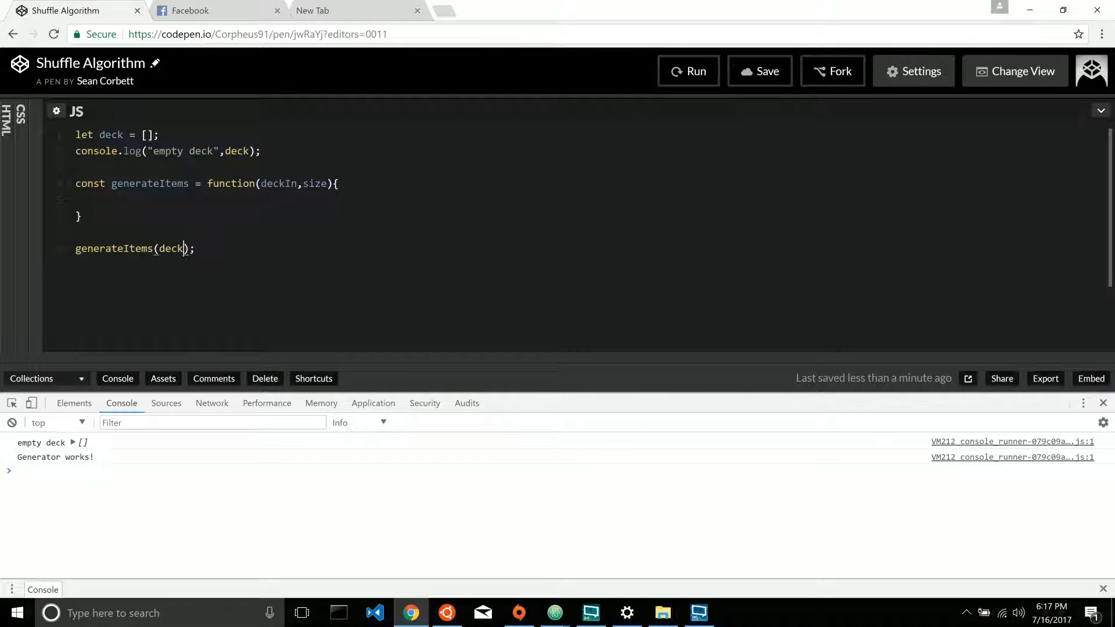
text(,52)
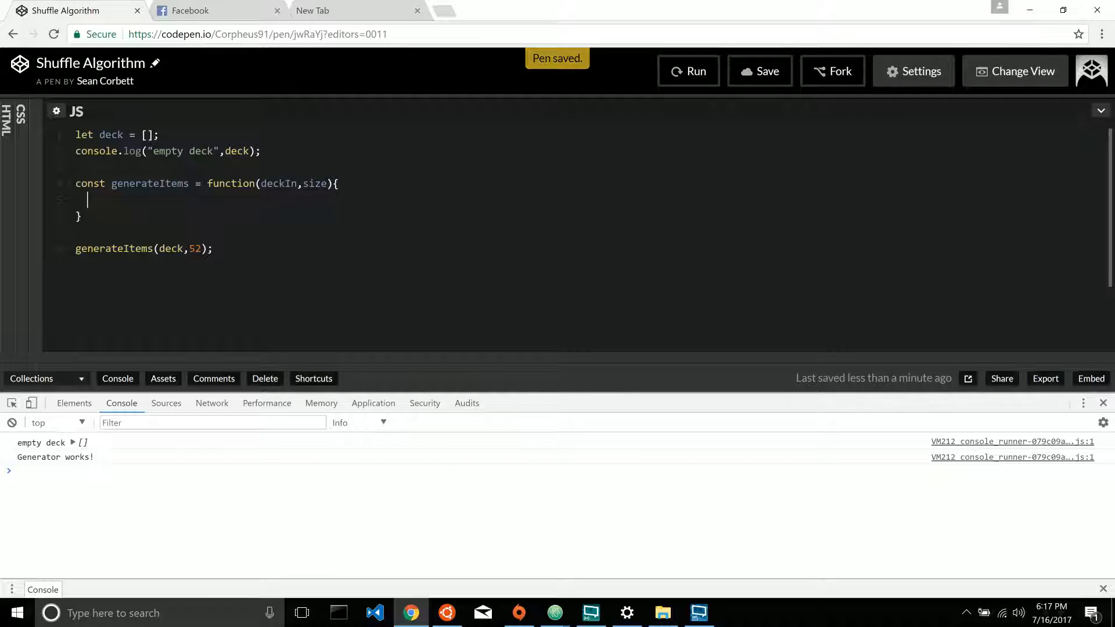
- Write an empty for(let i=1; i<size; i+=1){ } loop inside generateItems
text(for()
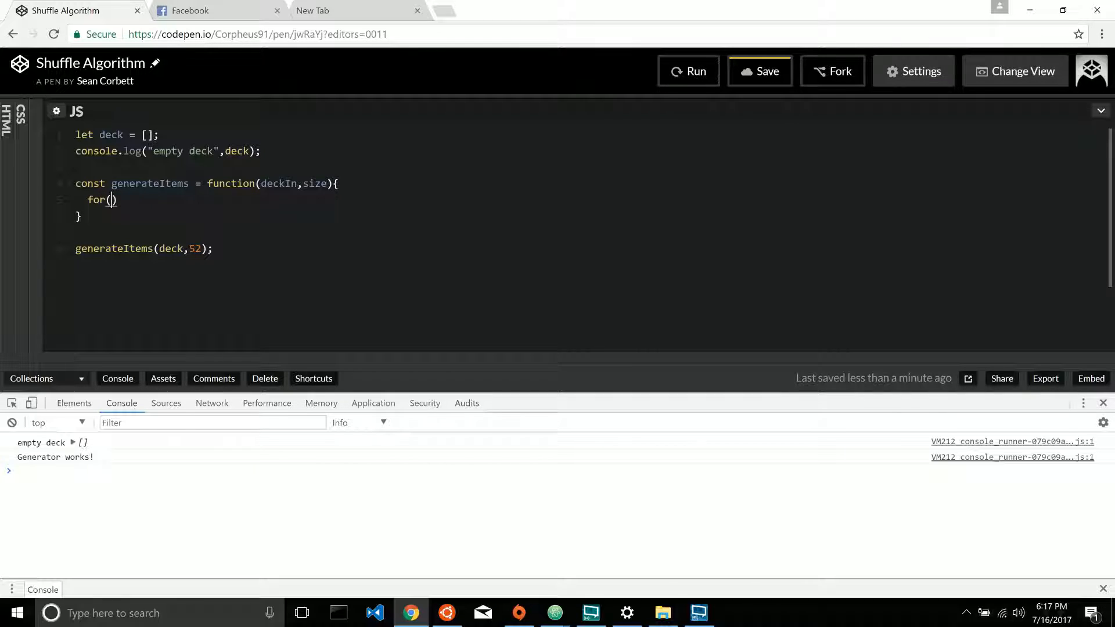
text(let)
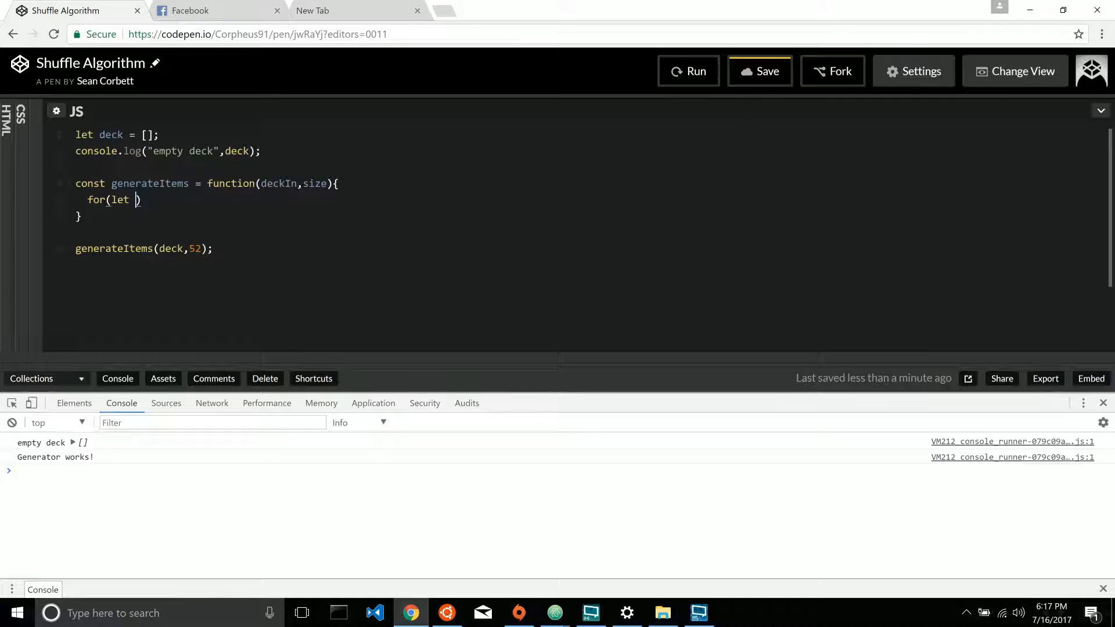
text(i=1)
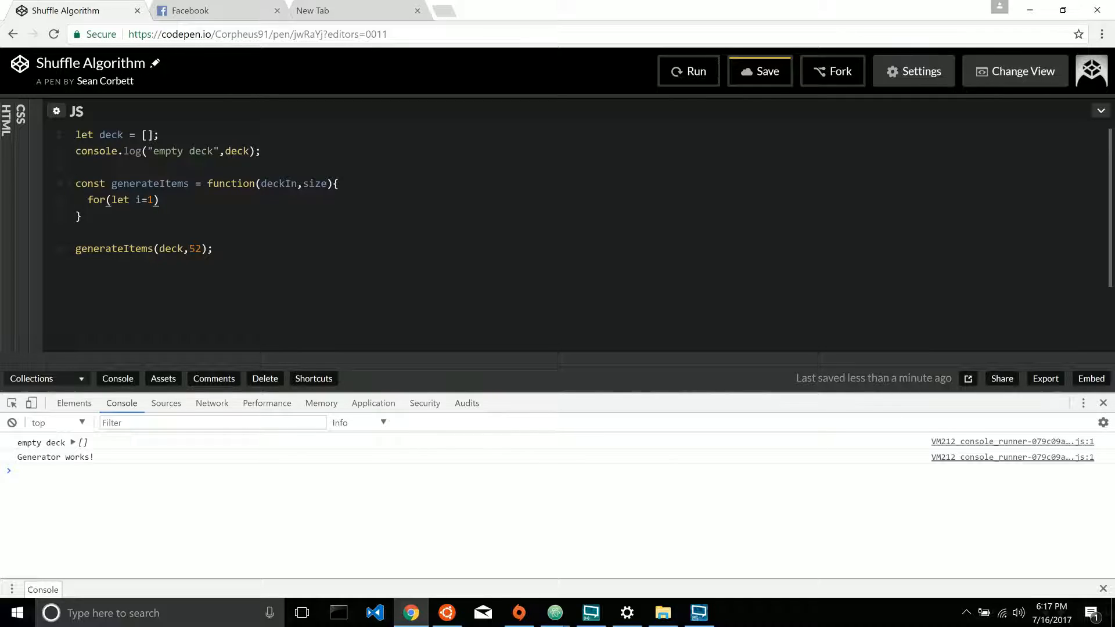
text(; i<)
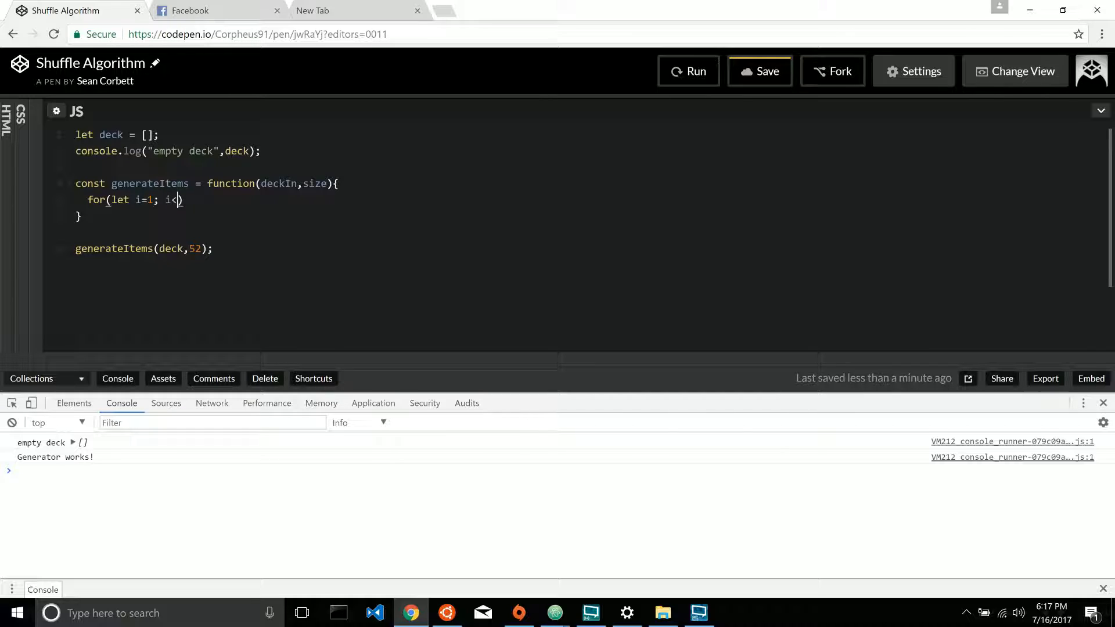
text(size)
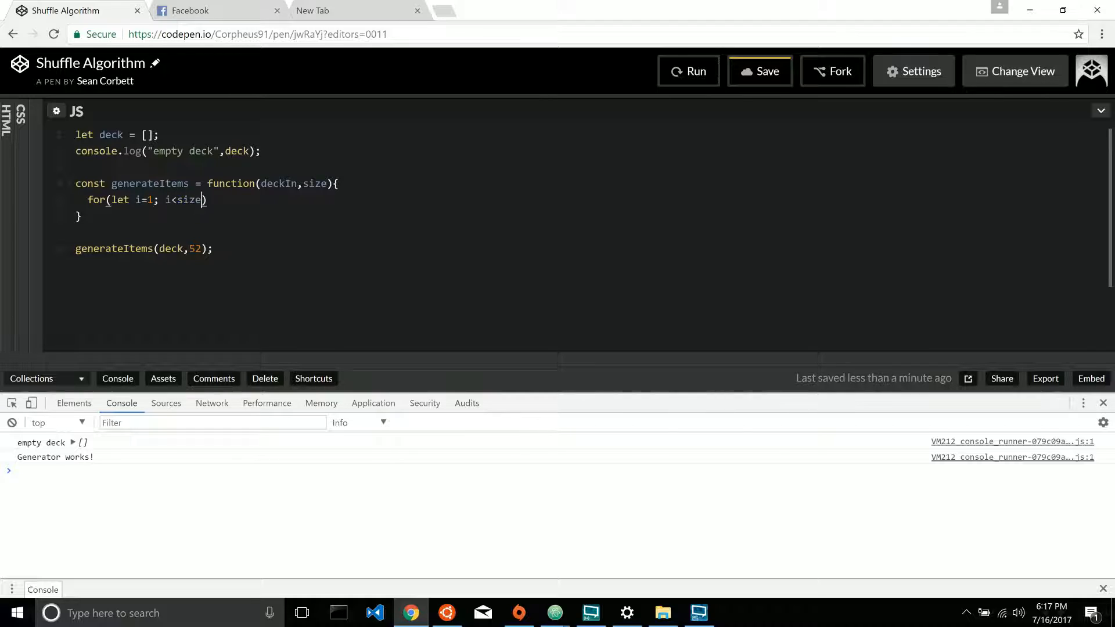
text(; i+=1)
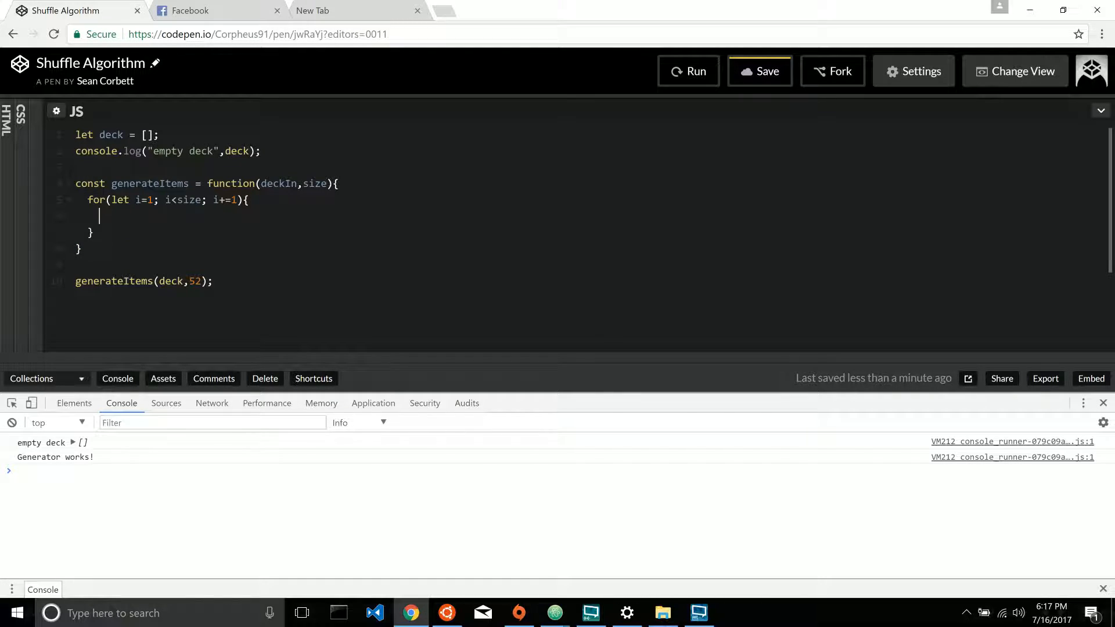
- Log "Iterator val" with i in the loop body and change the condition to i<=size
text(console.log())
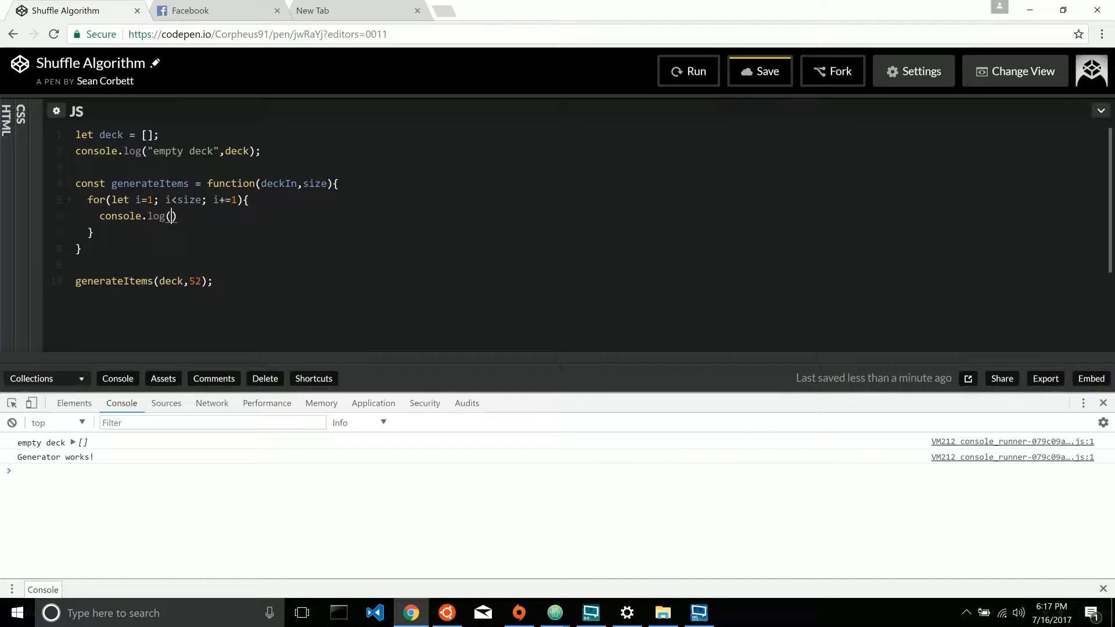
text("")
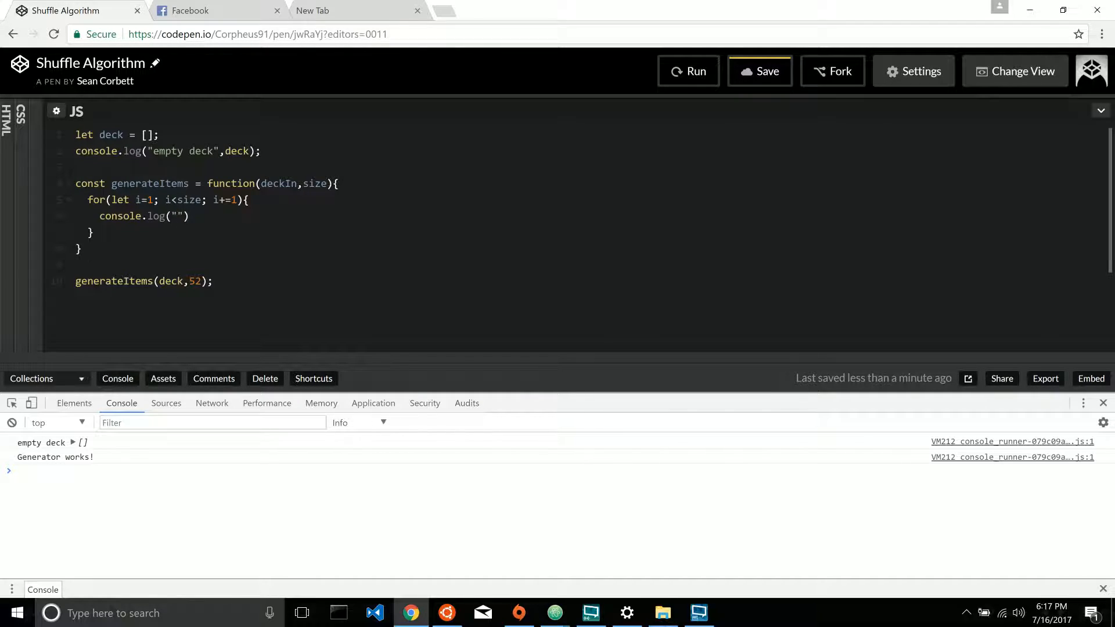
text(Iterator val)
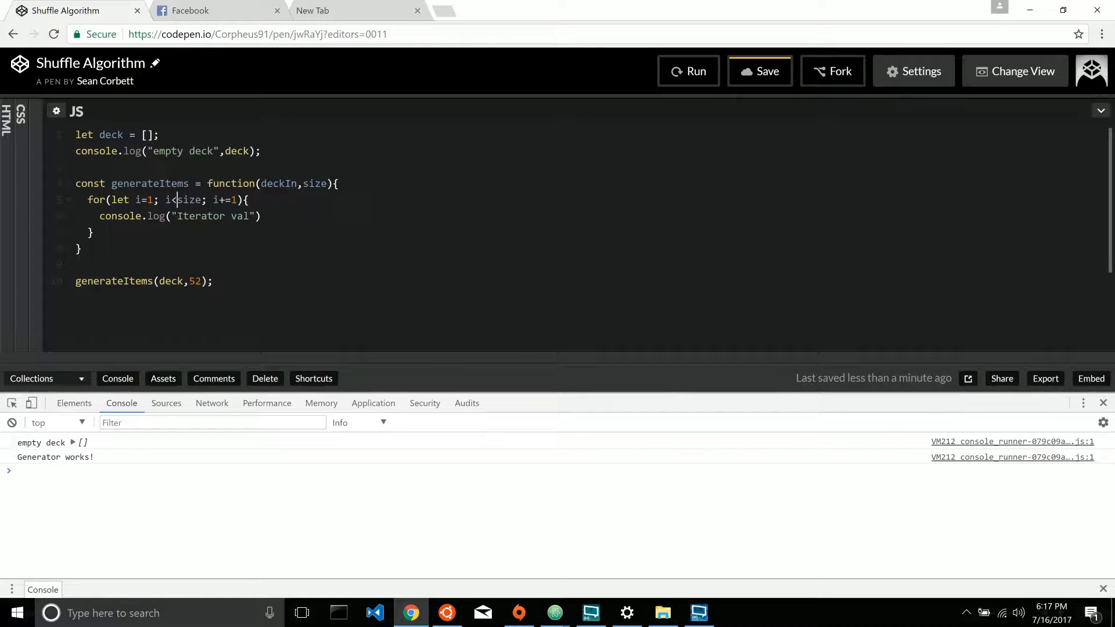
text(=)
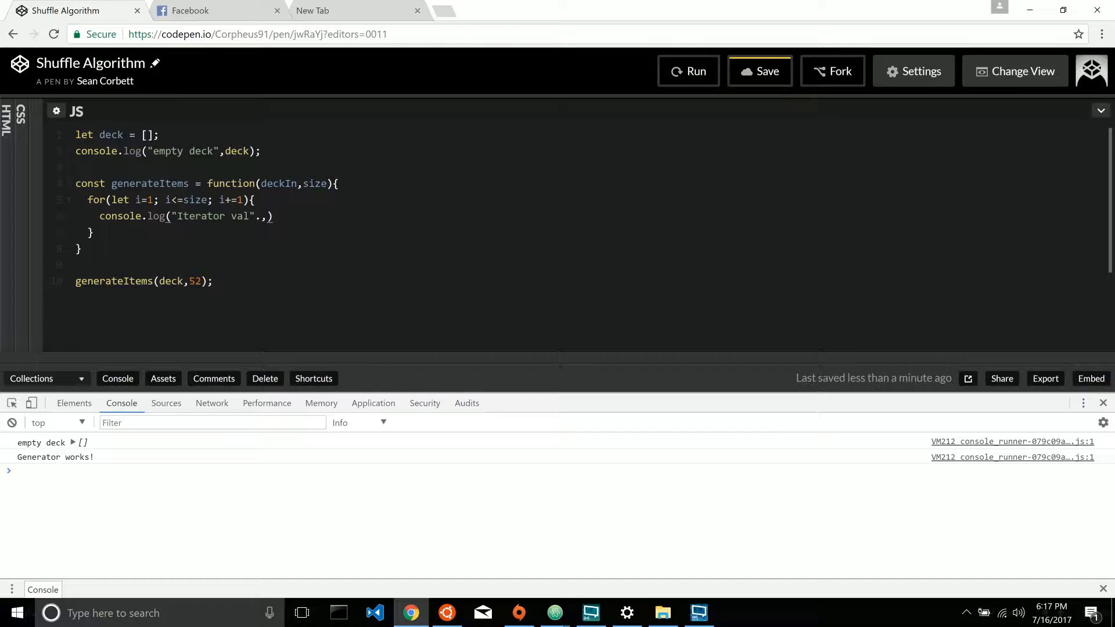
text(i)
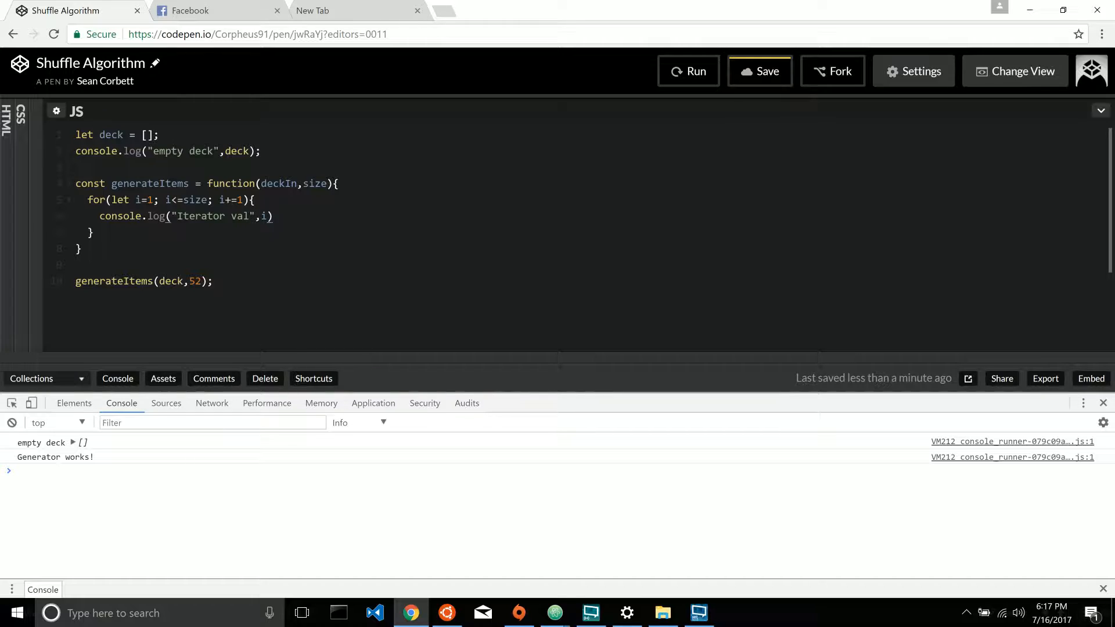
click(759, 70)
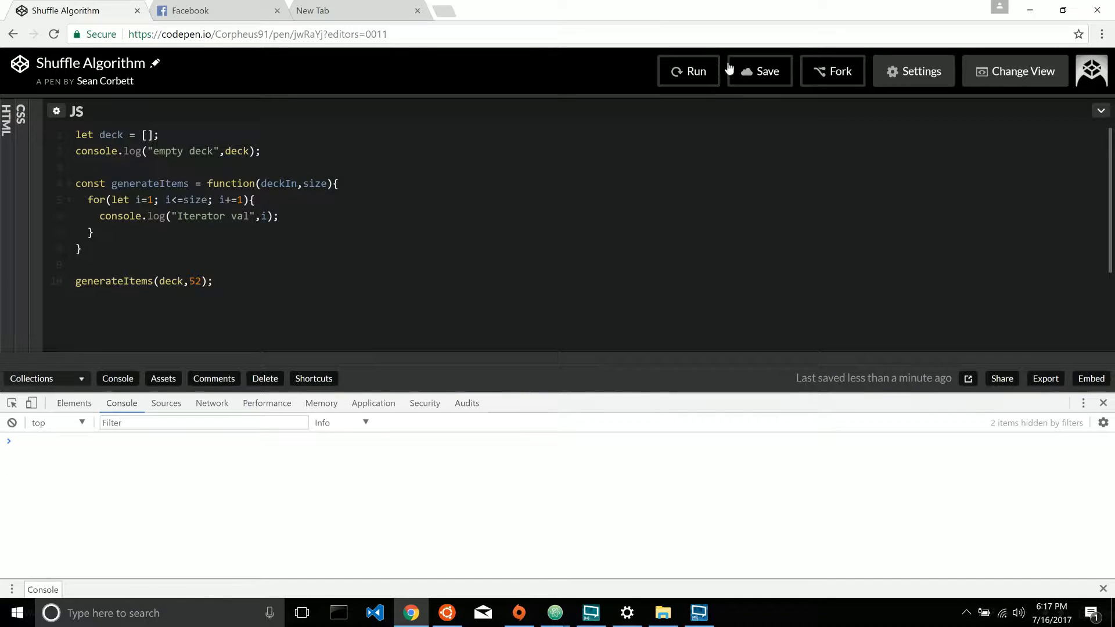
- Run the pen and scroll the console to confirm Iterator val 1 through 52
click(689, 71)
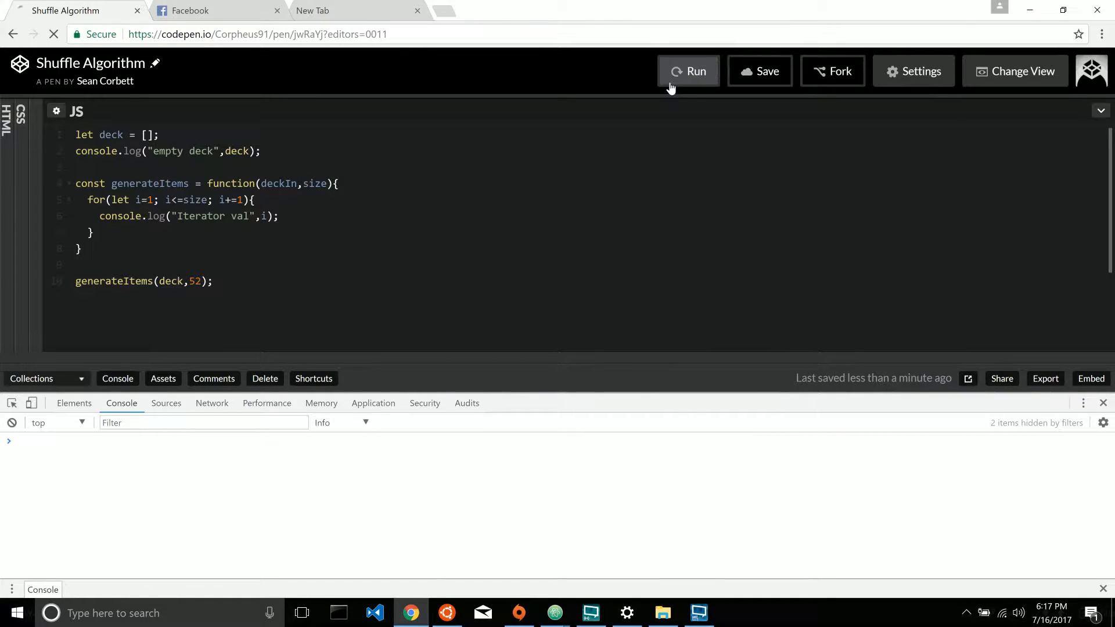
click(687, 70)
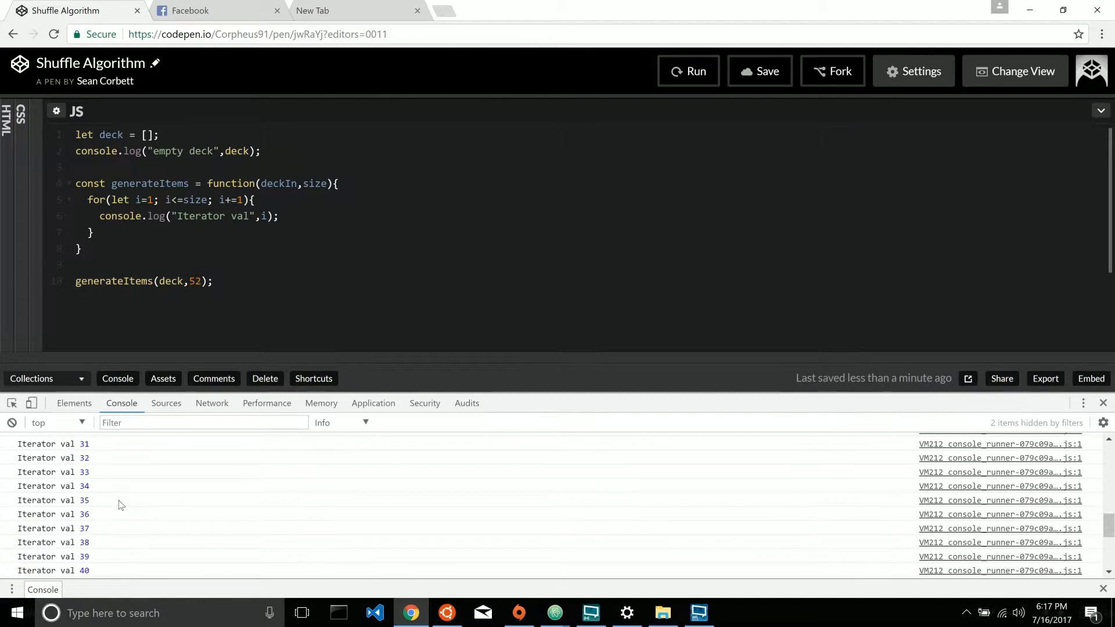
scroll(down, 3)
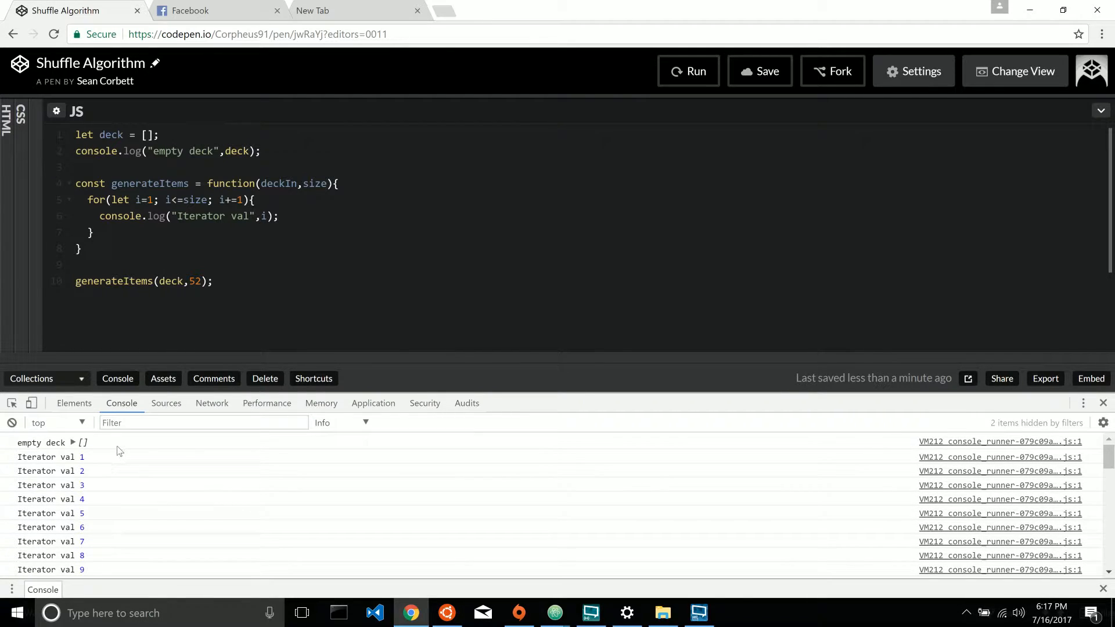
scroll(down, 3)
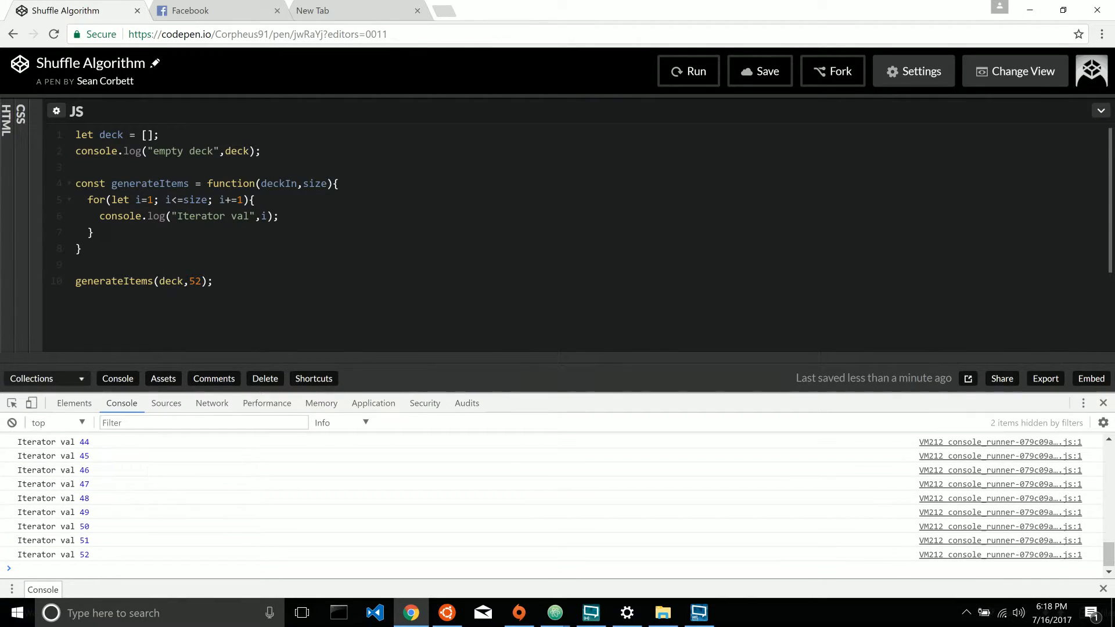